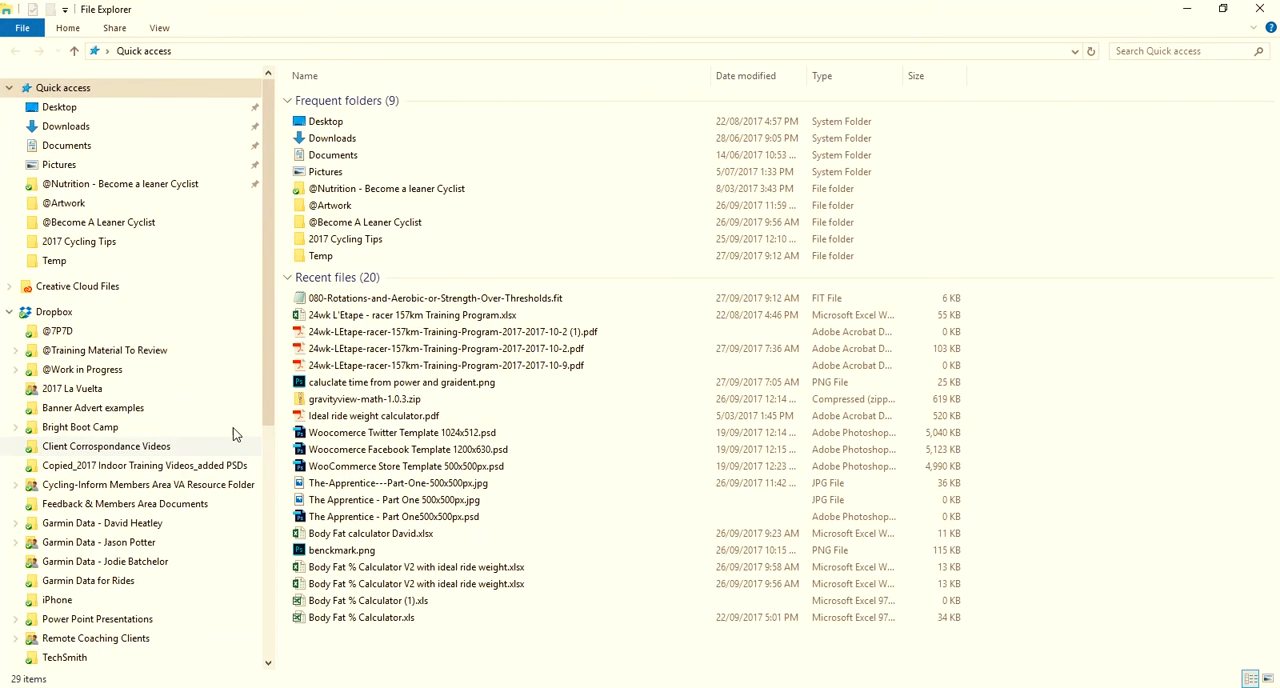
{"action": "mouse_move", "coordinate": [94, 344]}
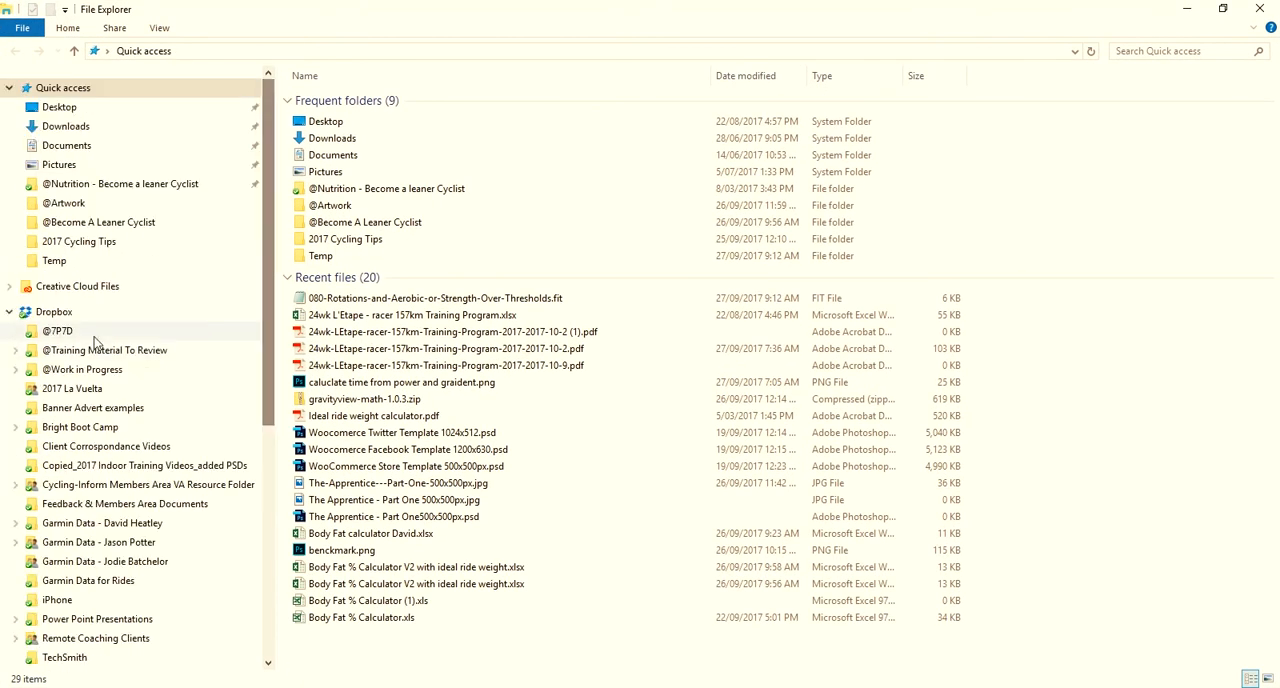
Step: Navigate into the Garmin Edge 520 drive's Garmin > NewFiles folder
{"action": "scroll", "scroll_direction": "down", "scroll_amount": 3}
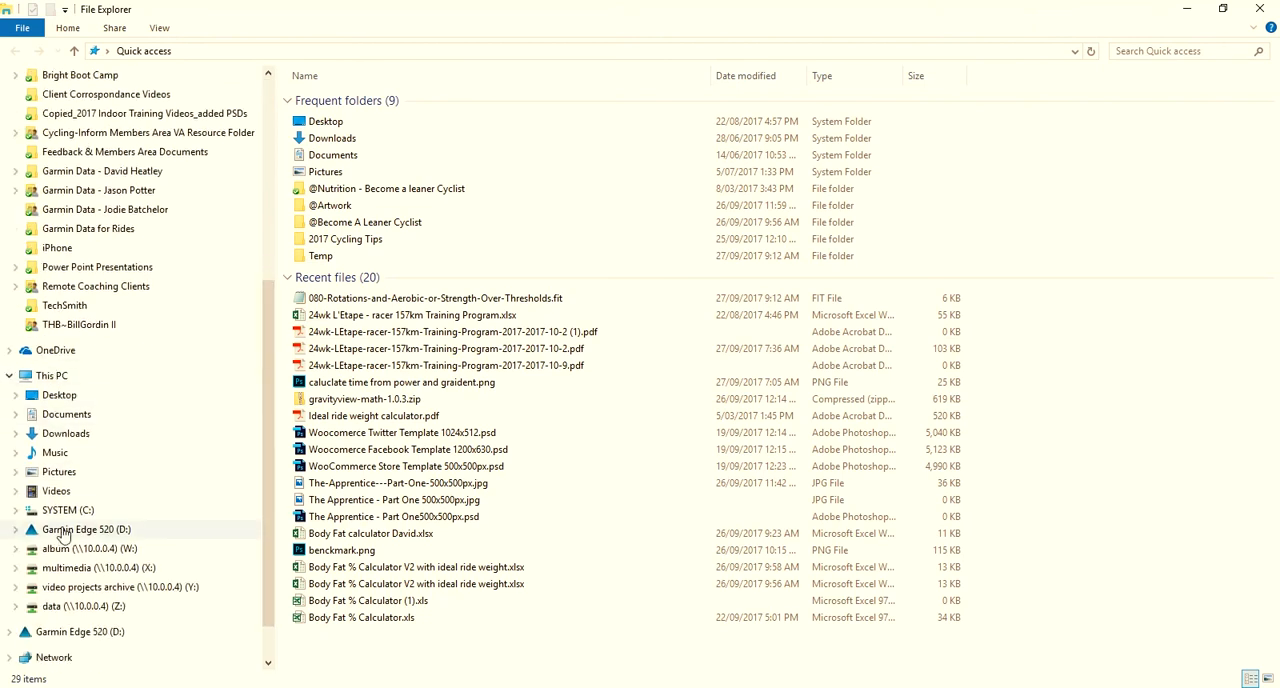
{"action": "left_click", "coordinate": [88, 528]}
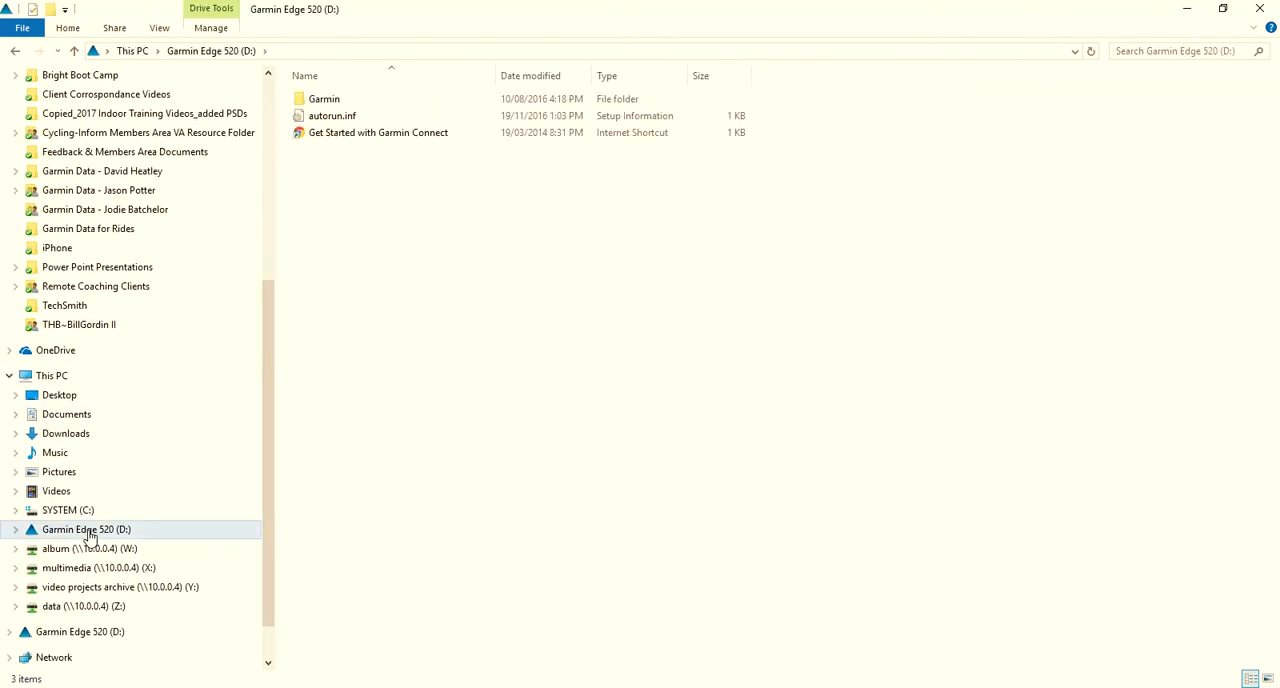
{"action": "double_click", "coordinate": [324, 98]}
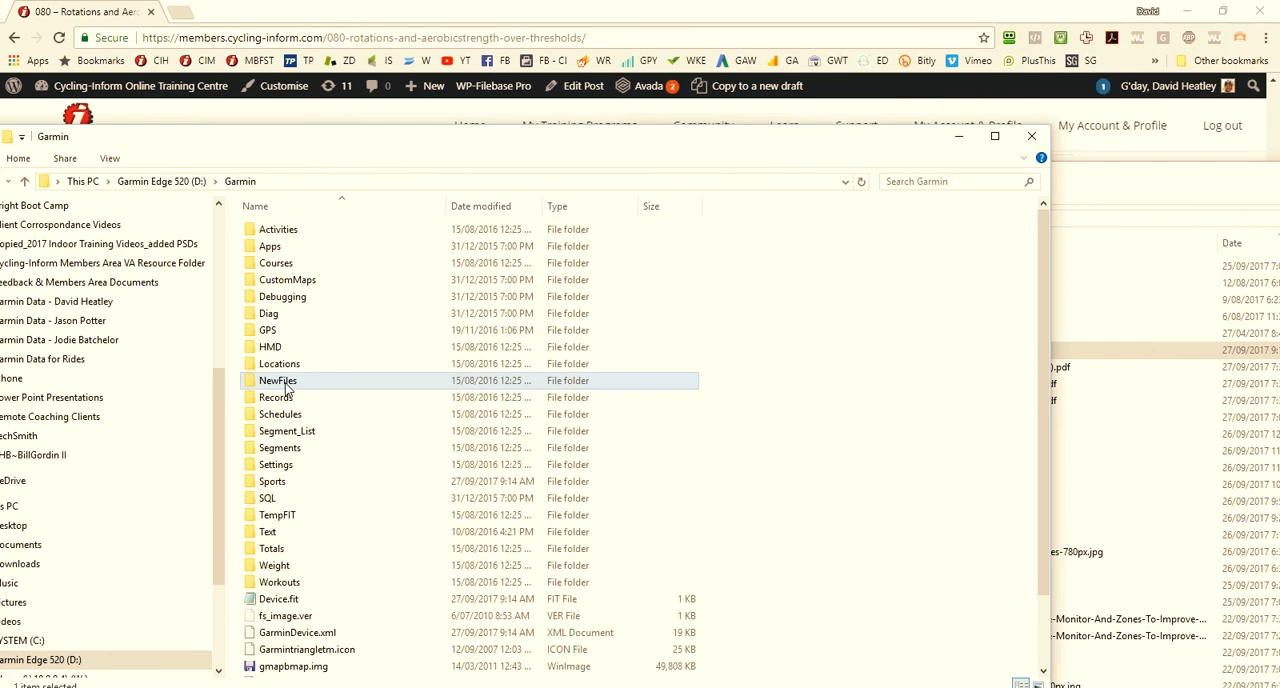
{"action": "double_click", "coordinate": [276, 380]}
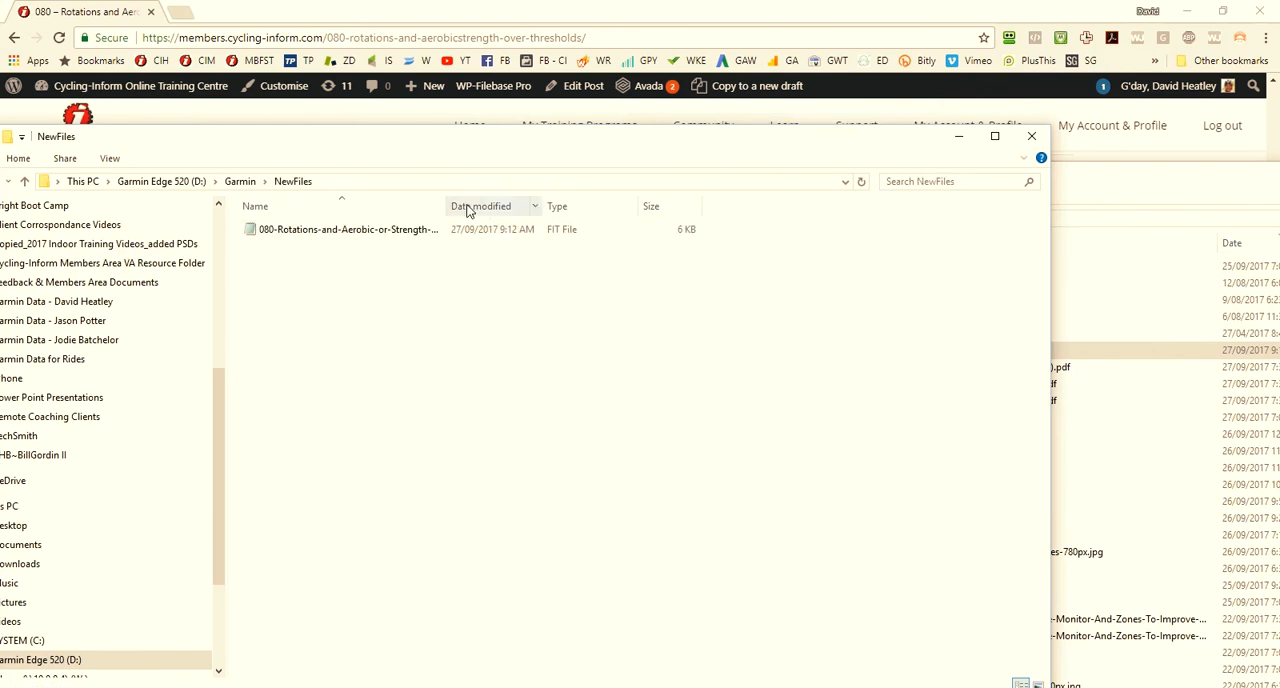